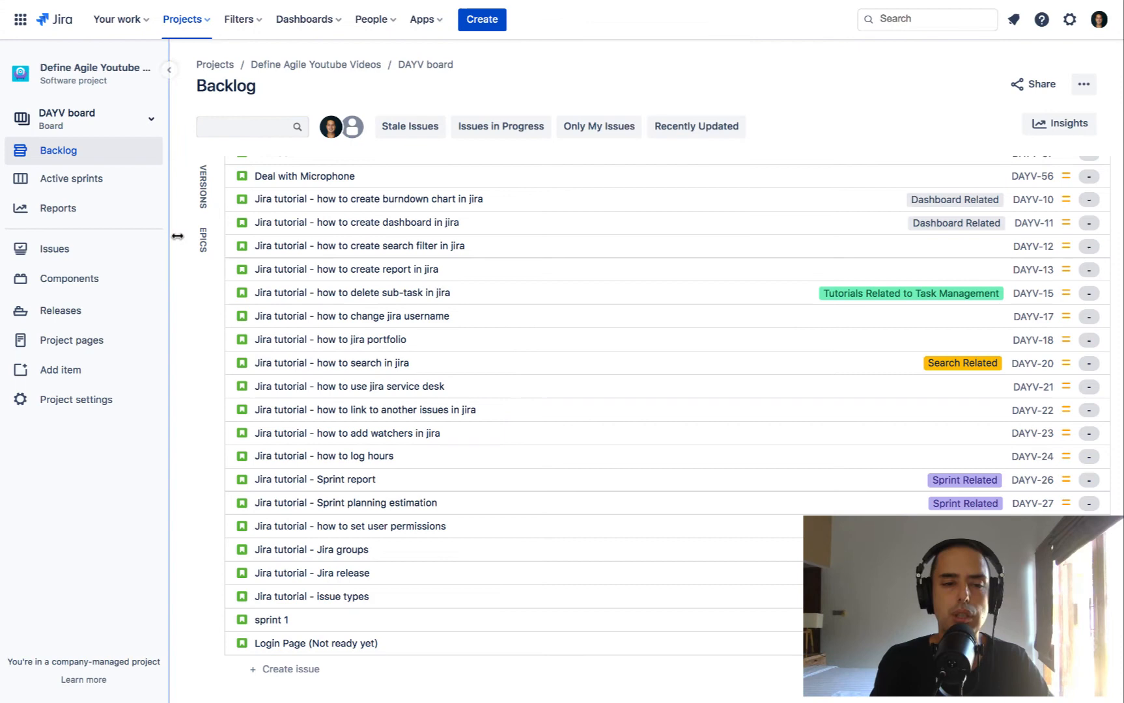
mouse_move(69, 279)
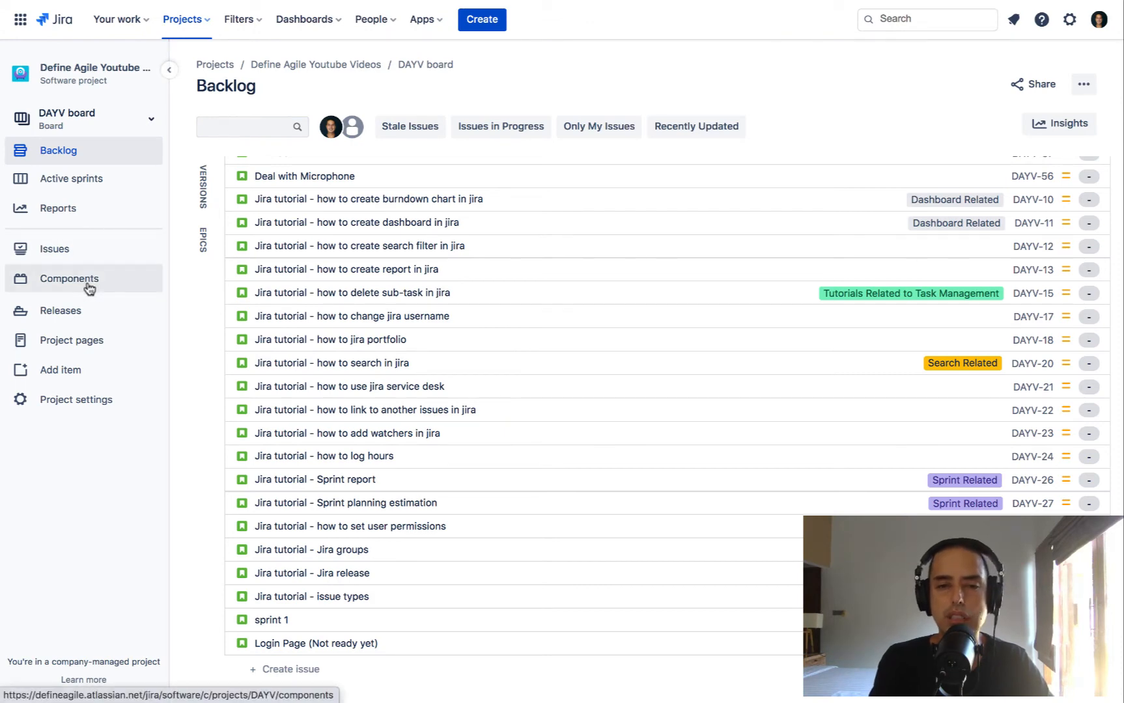
Step: Go to the Components page of the Define Agile Youtube Videos project
left_click(69, 278)
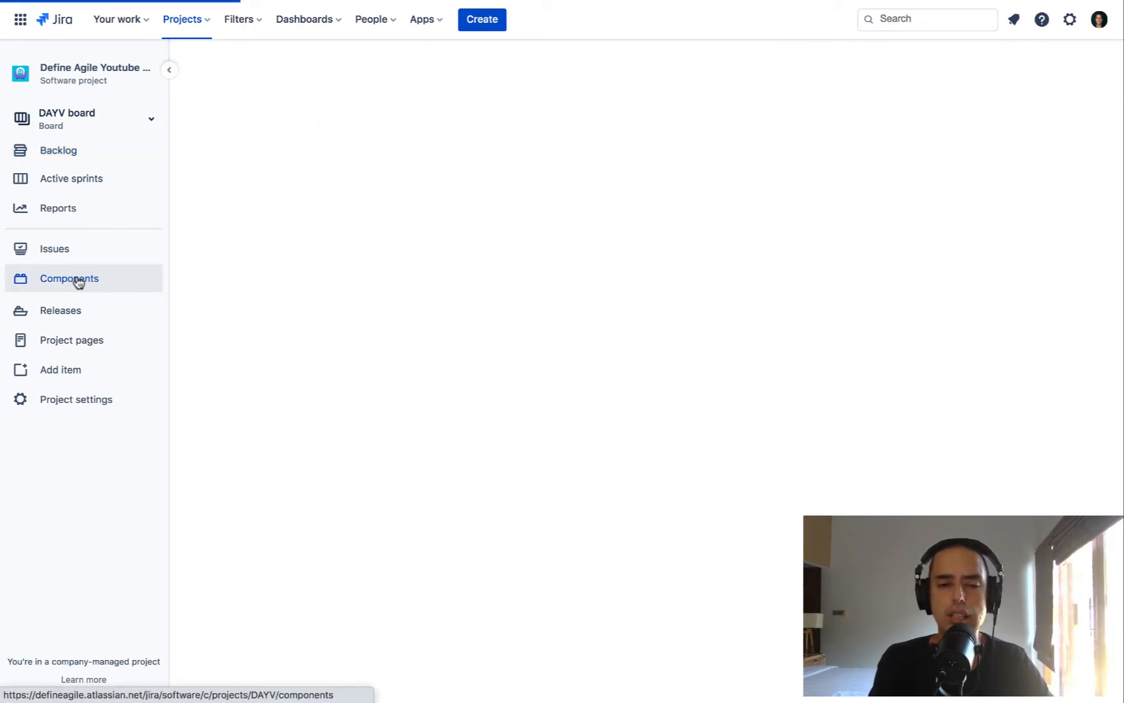
left_click(69, 279)
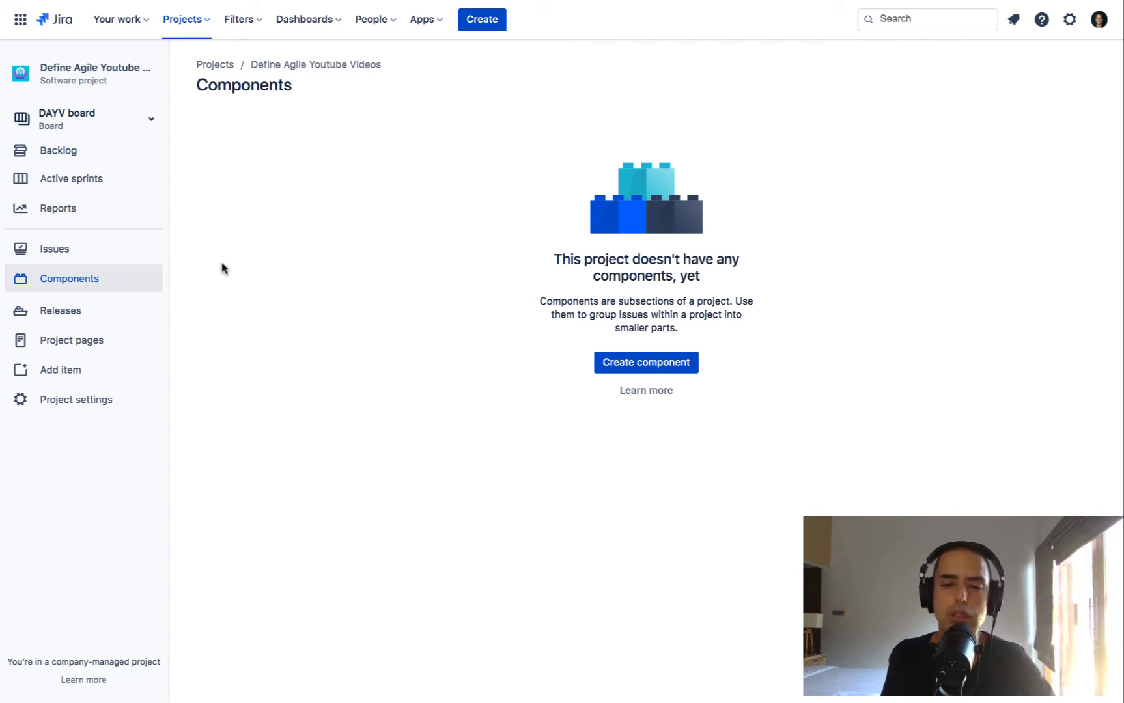
mouse_move(240, 332)
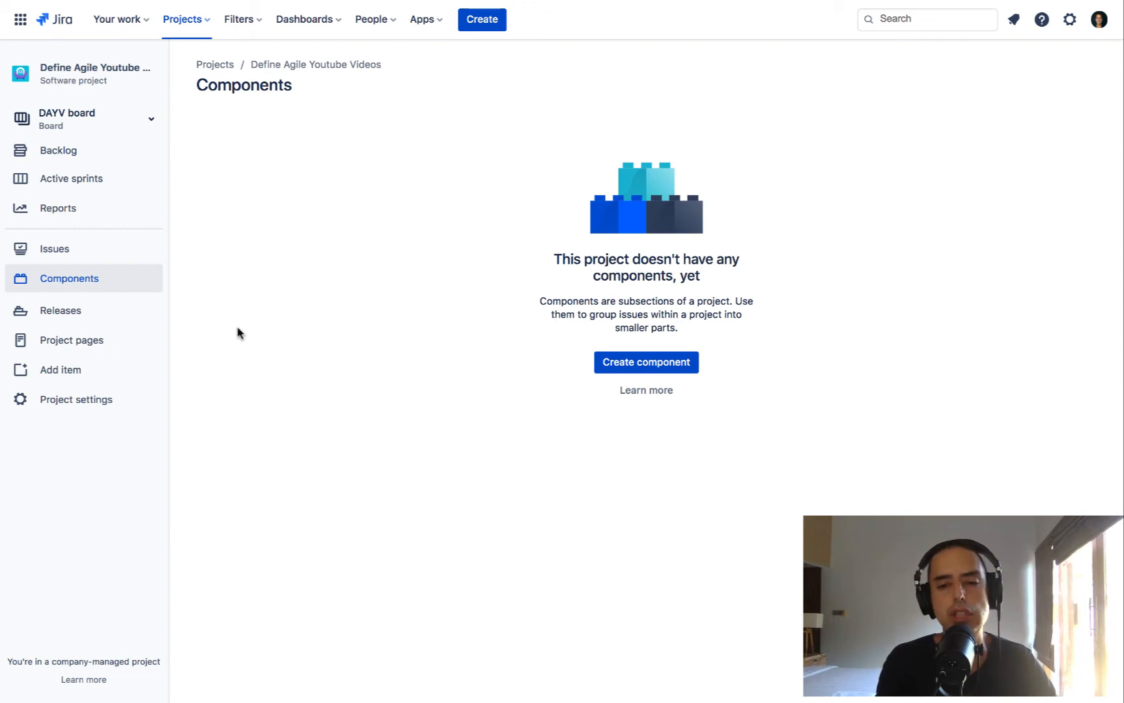
Step: Start a new component named 'Sprint Related Videos'
left_click(645, 362)
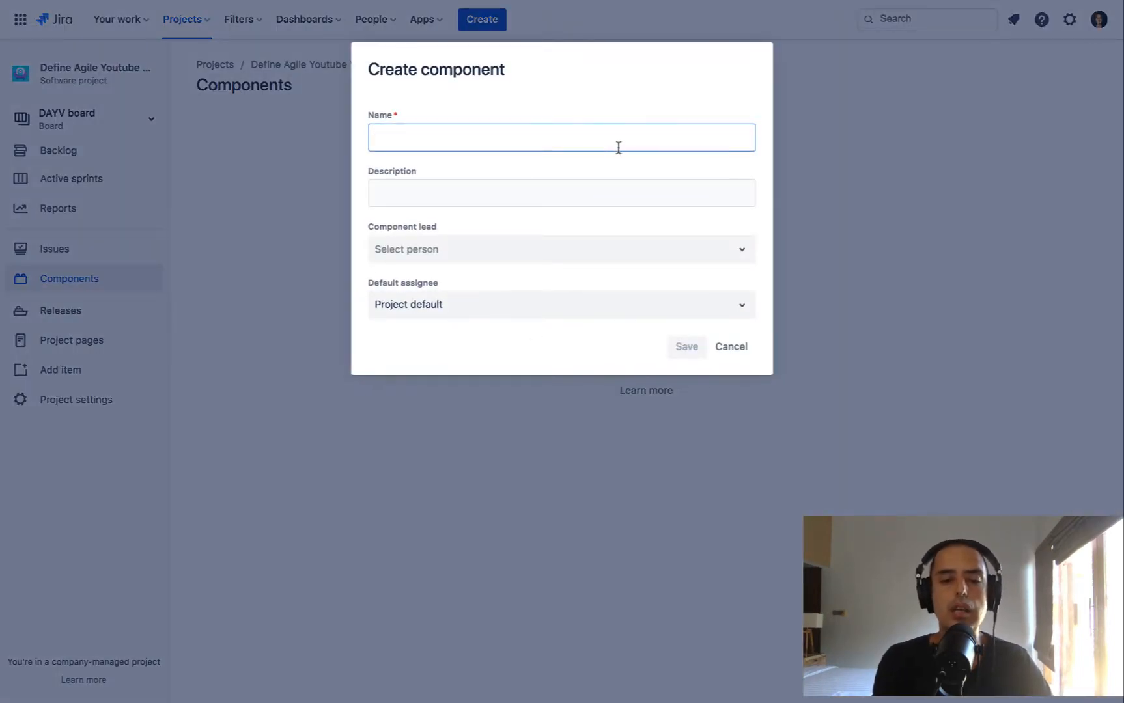
left_click(685, 346)
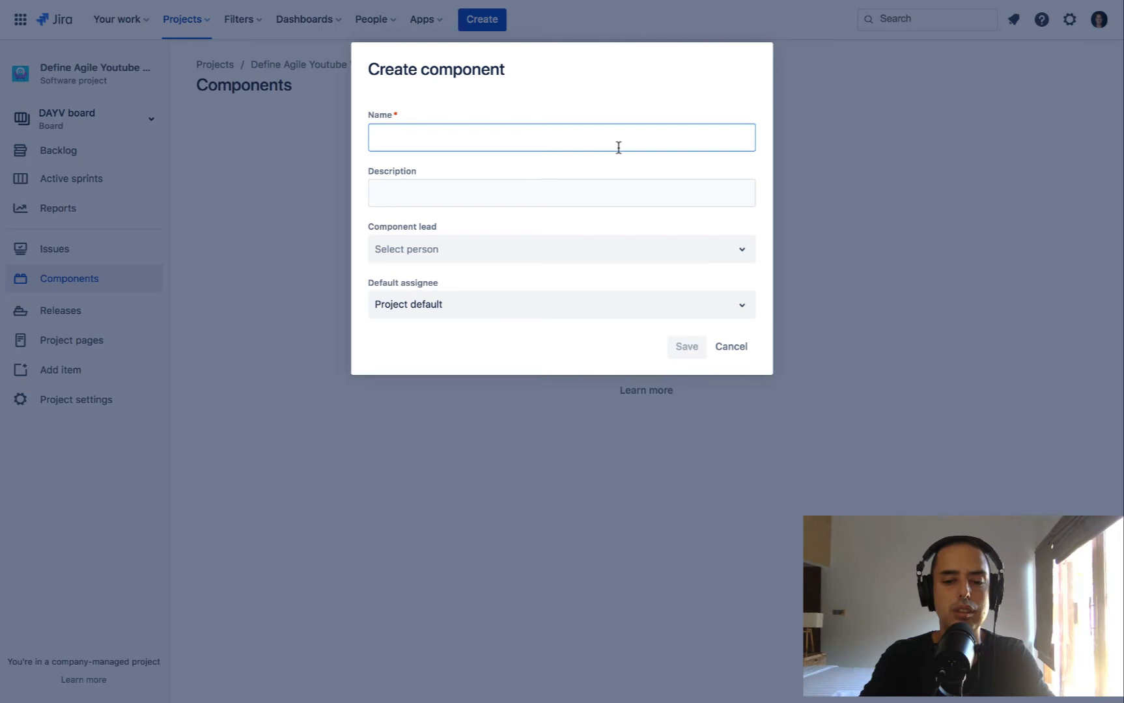
type("Sprint Rela")
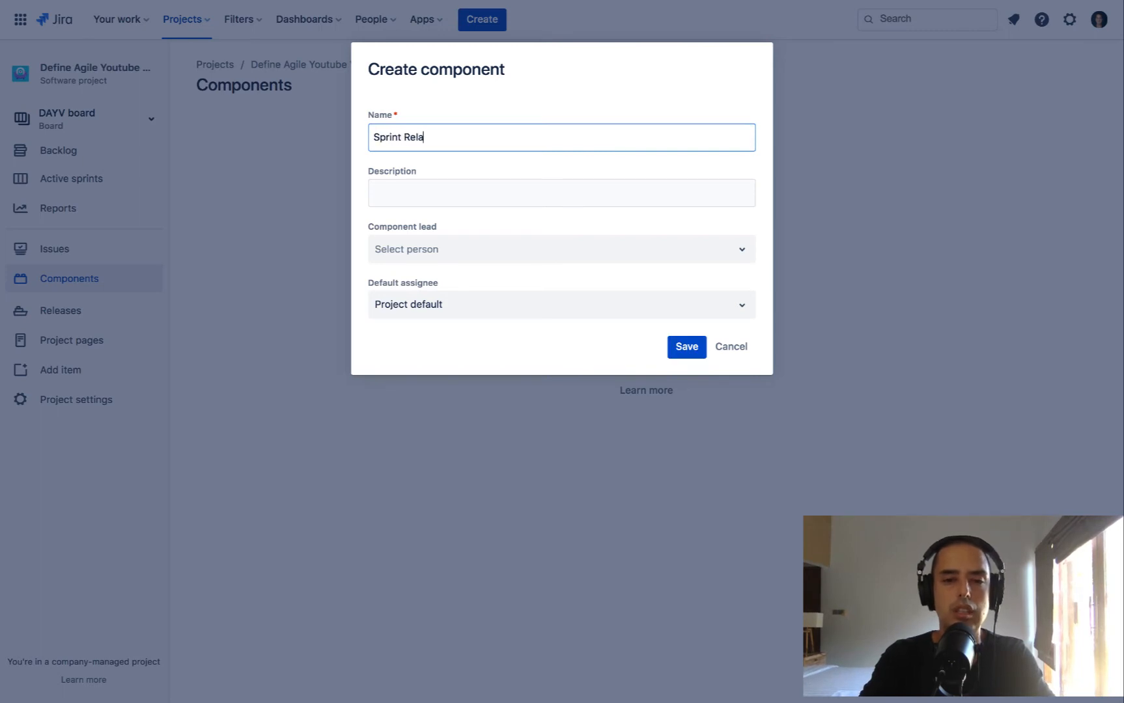
type("ted Videos")
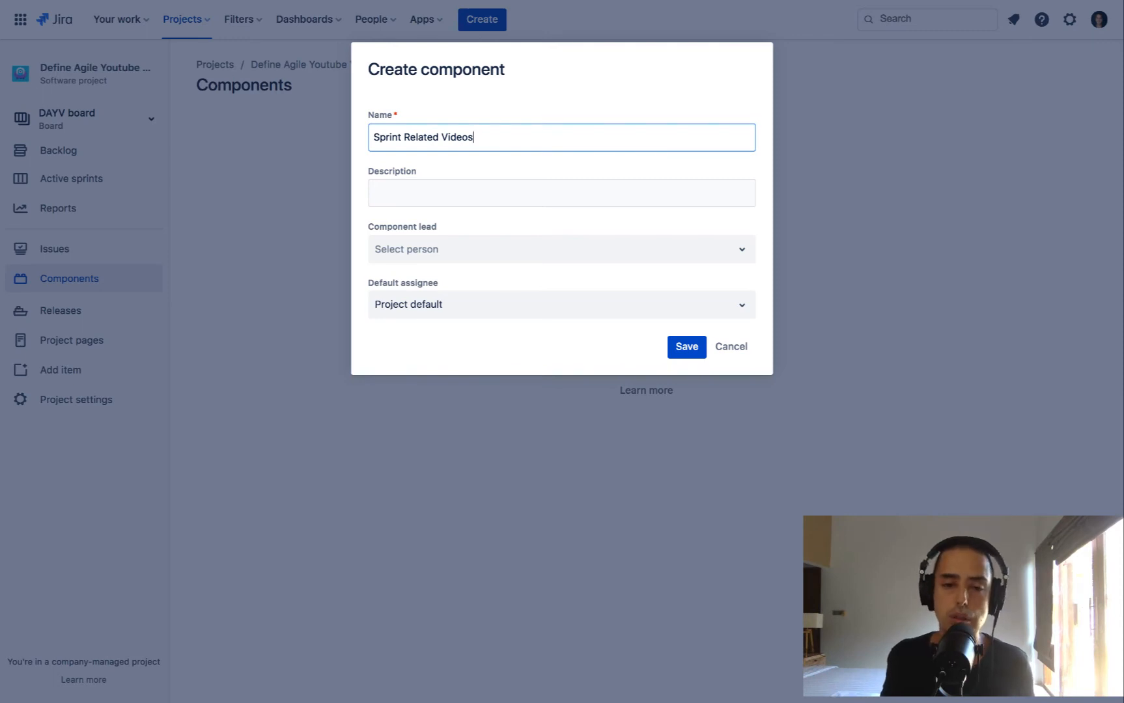
mouse_move(551, 227)
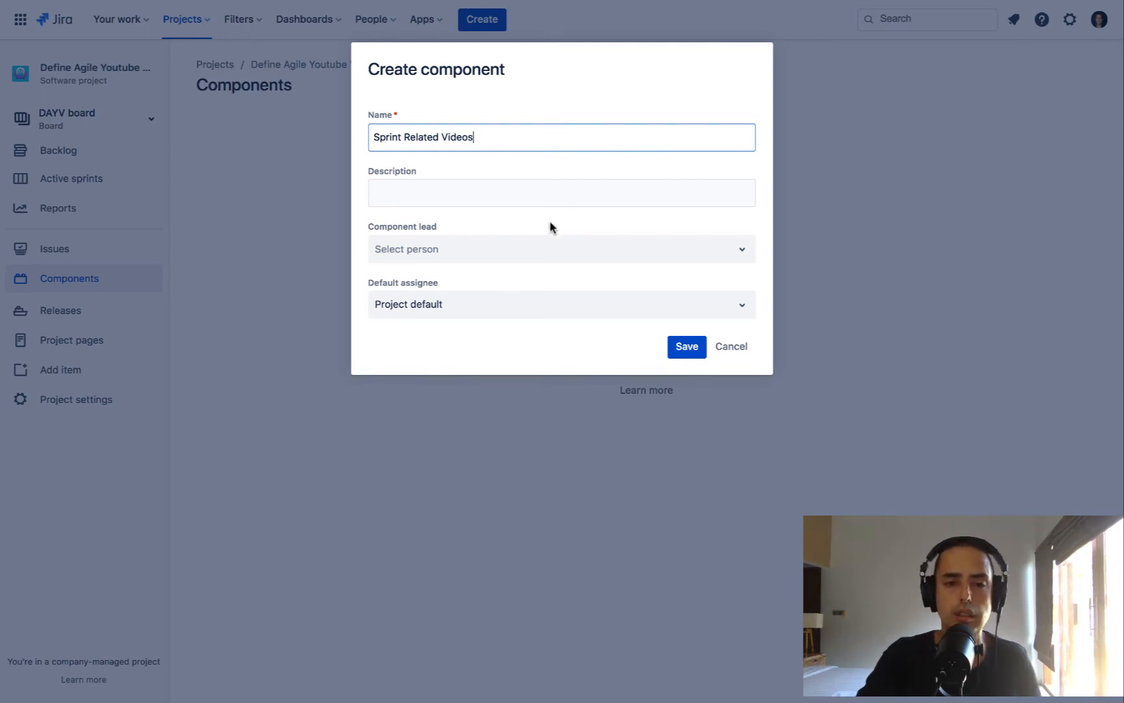
Step: Describe it as 'All videos related to Sprints' and review the default assignee choices
type("AI")
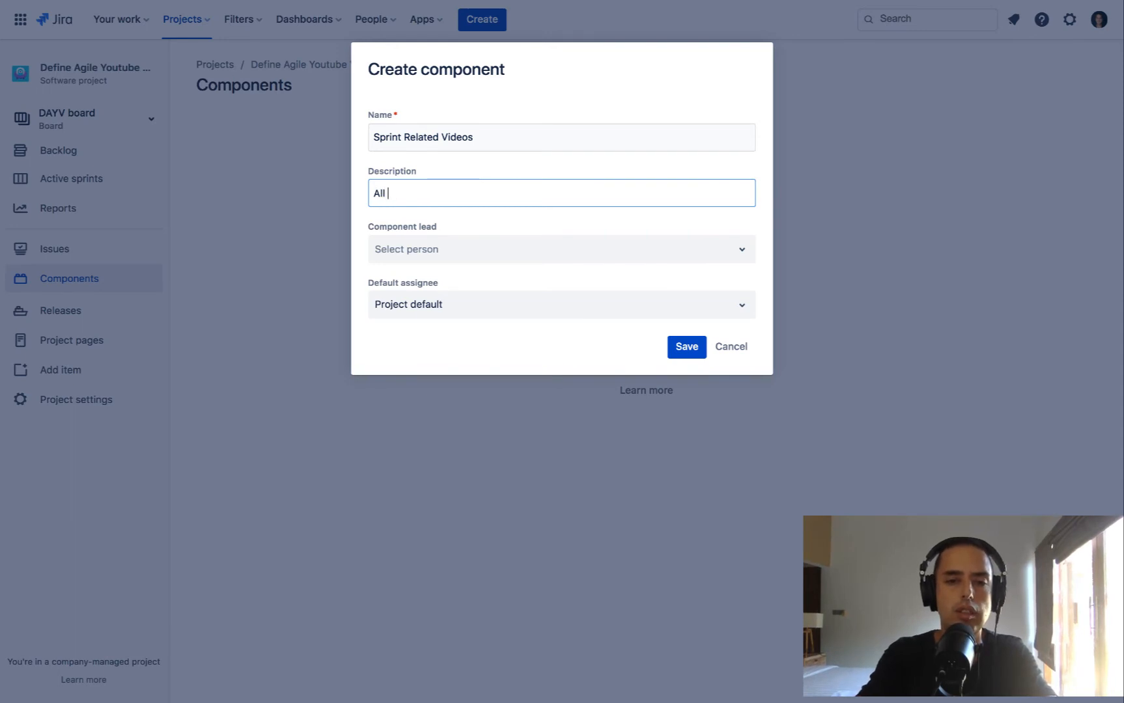
type("videos realted")
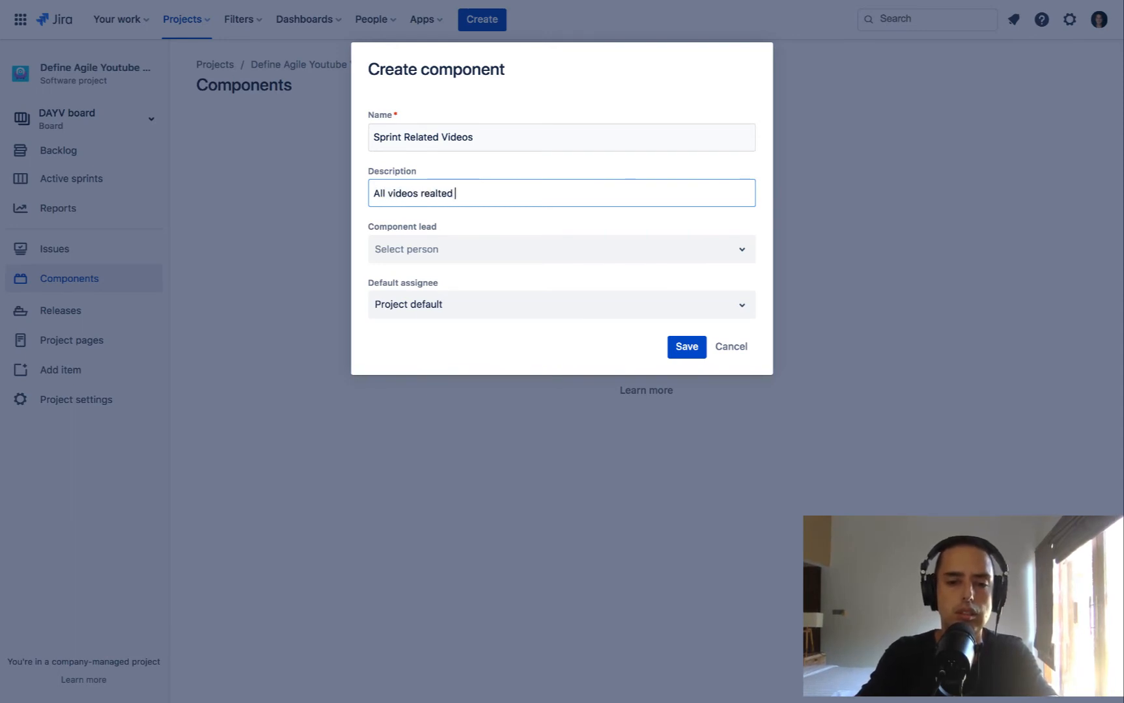
key("Backspace")
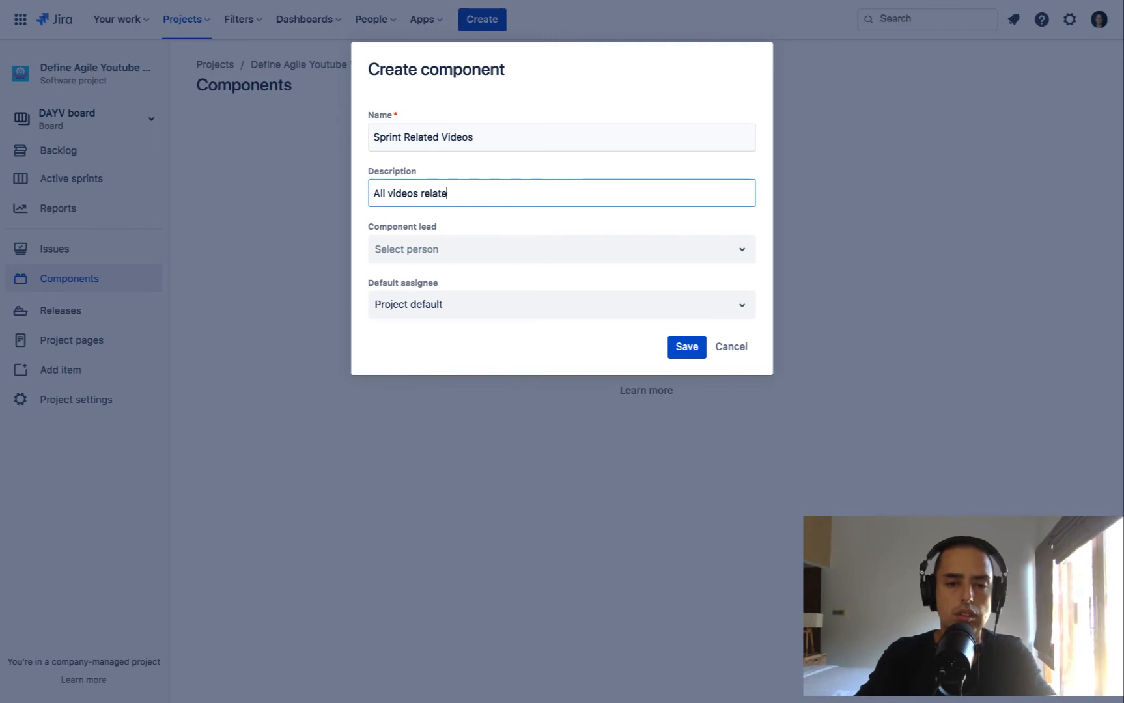
type("d to Sprints")
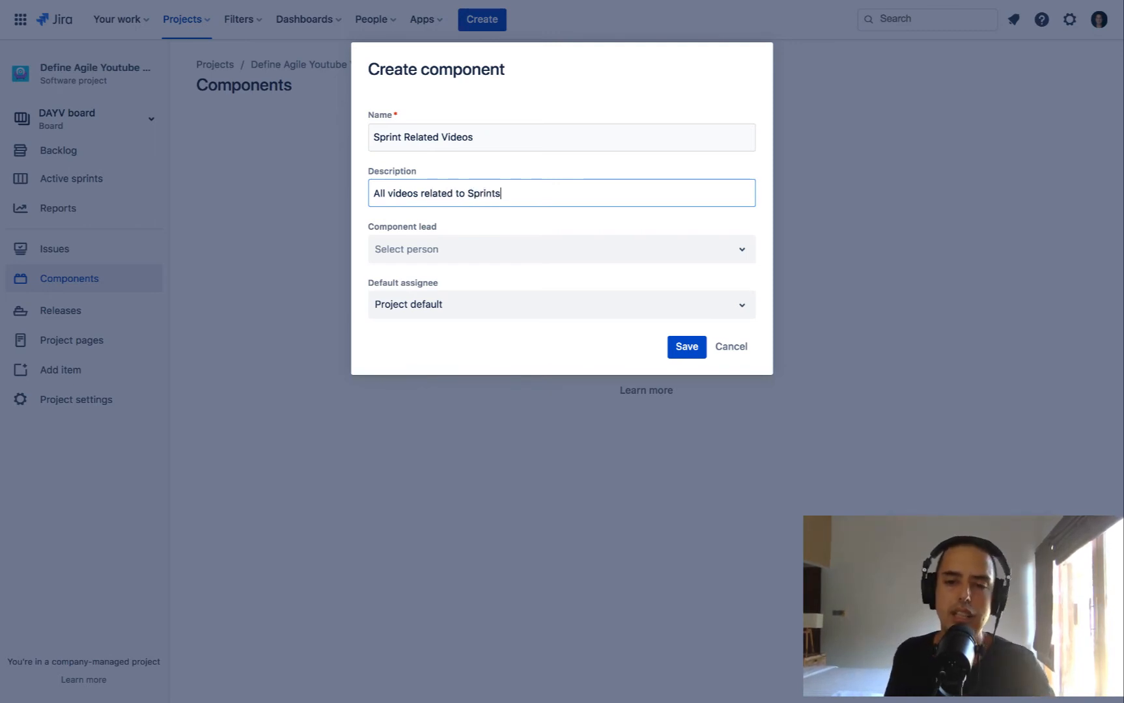
mouse_move(441, 84)
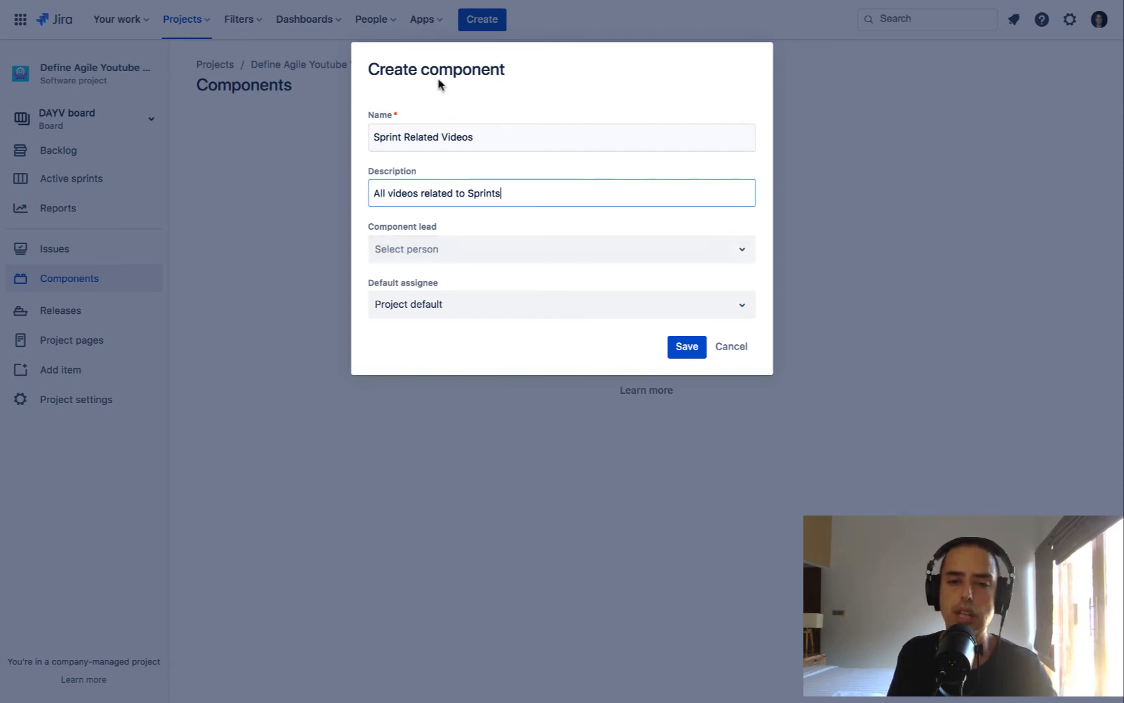
mouse_move(706, 297)
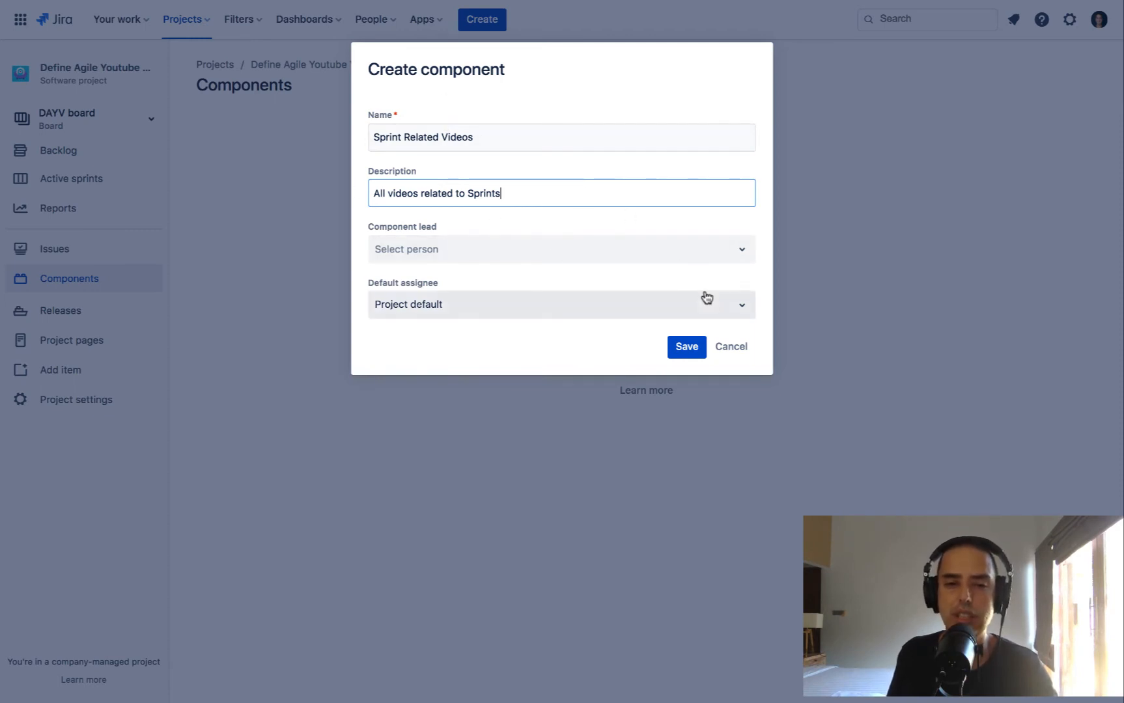
mouse_move(604, 316)
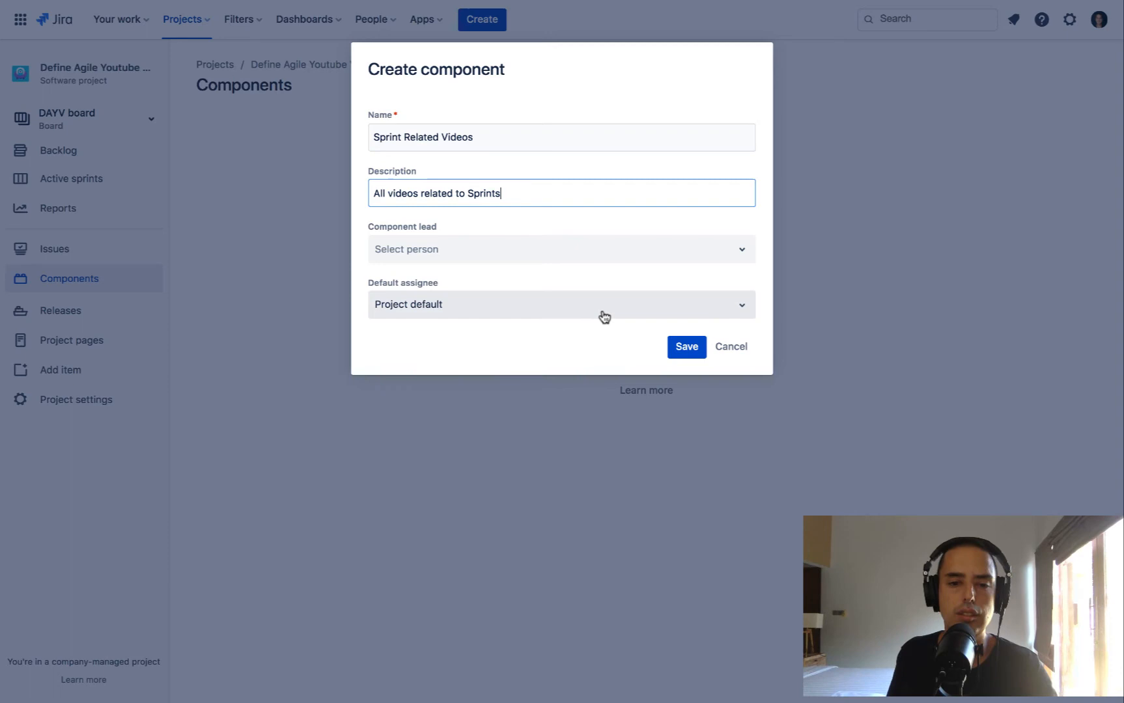
left_click(561, 303)
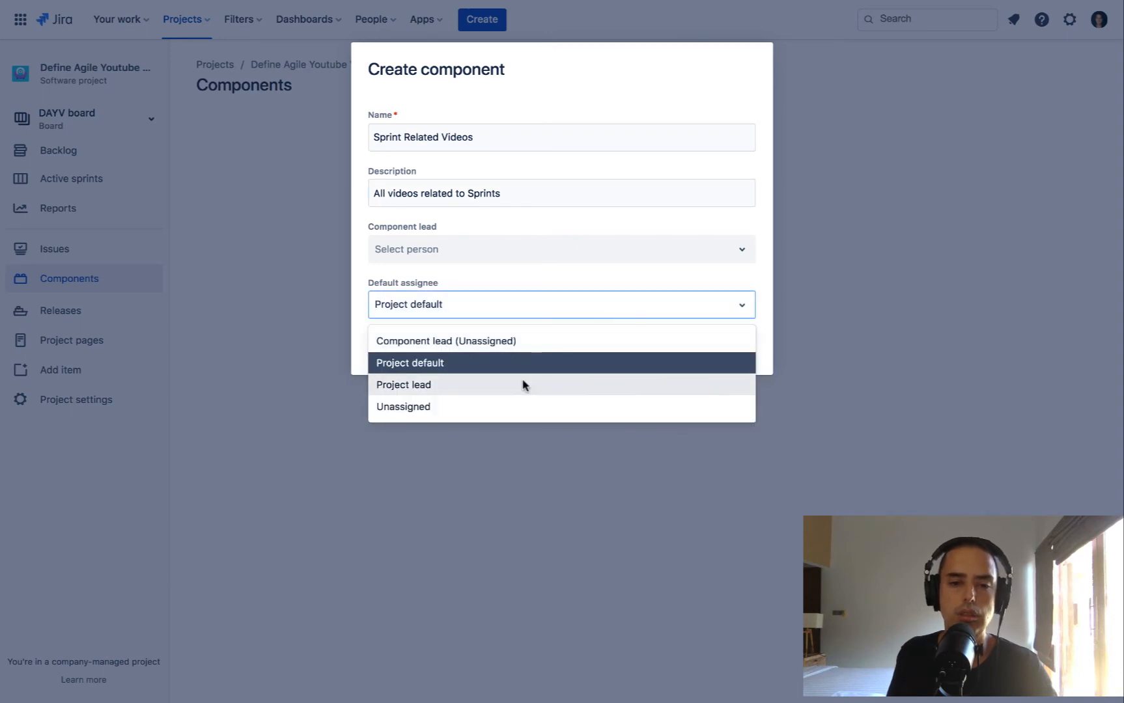
mouse_move(493, 372)
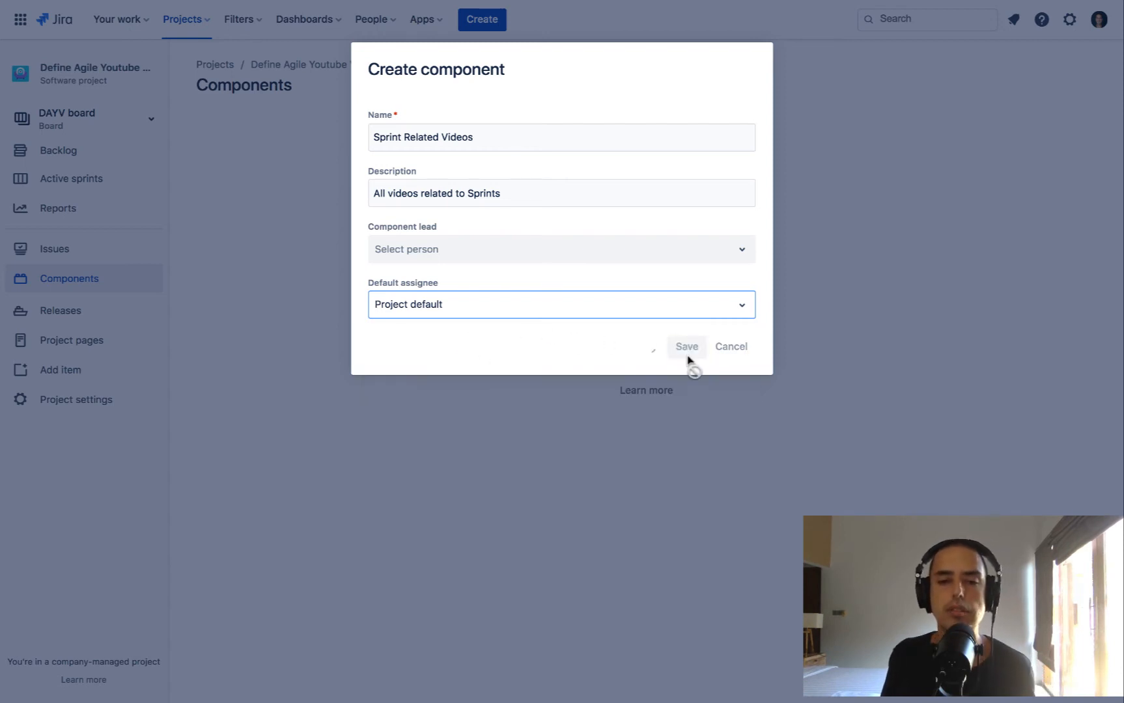
Step: Save the Sprint Related Videos component so it lists with 0 issues
left_click(685, 347)
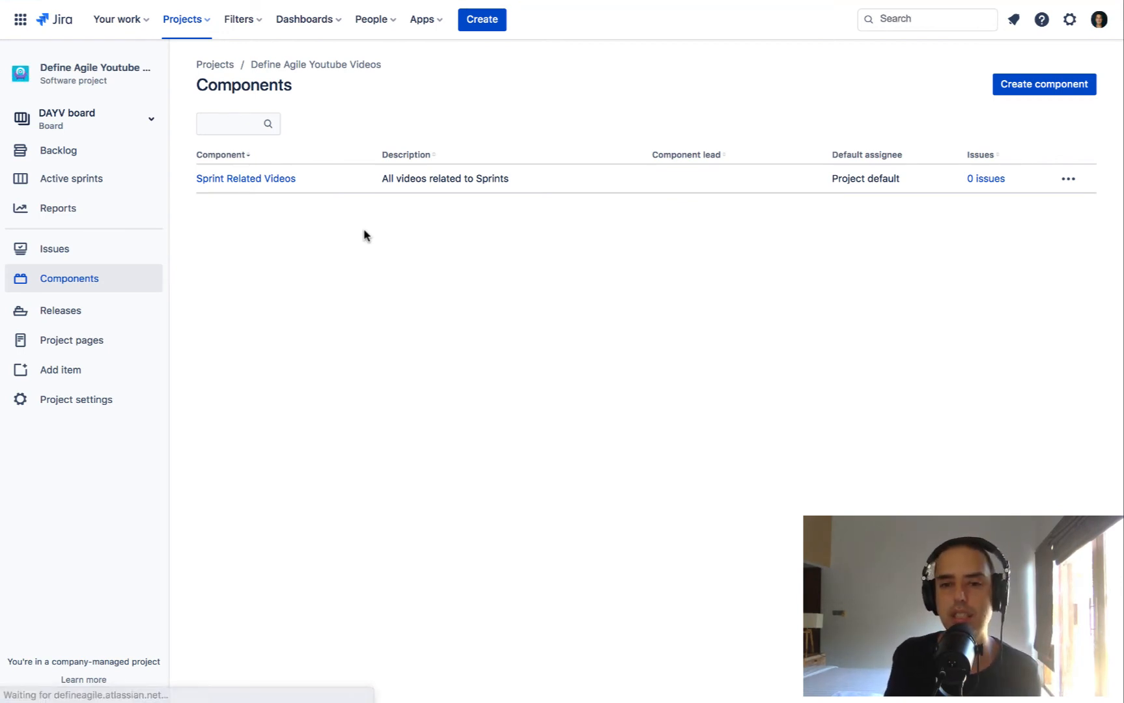
mouse_move(70, 154)
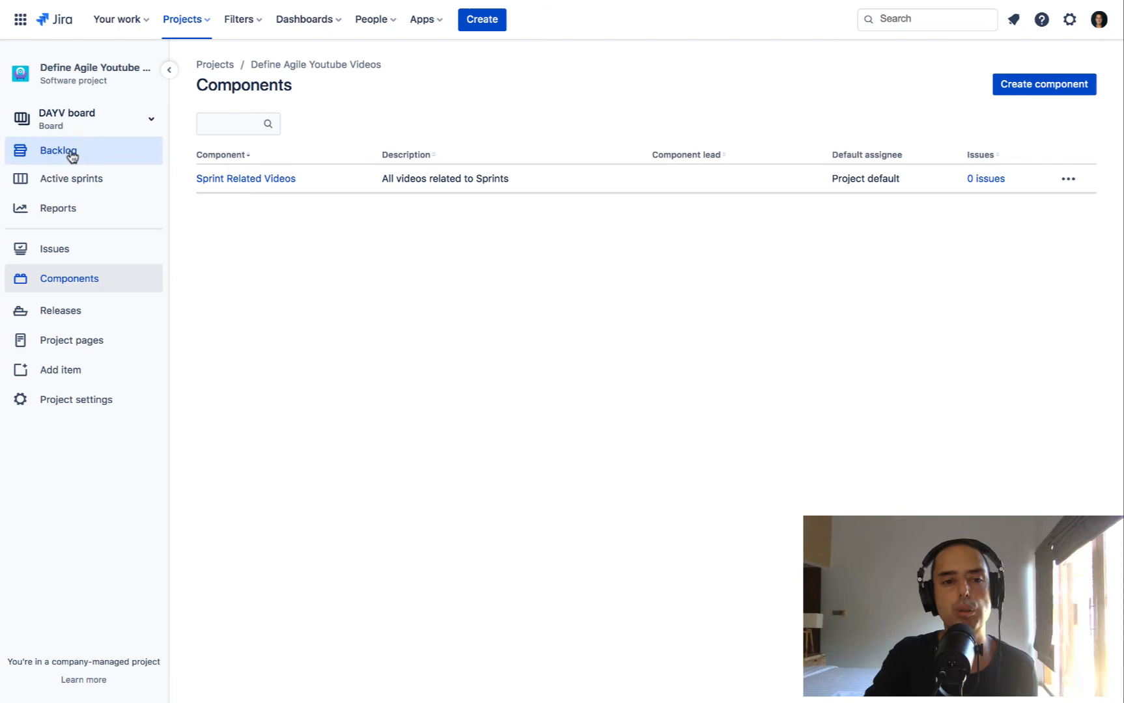
Step: In the Backlog, bring up the details of DAYV-26, Jira tutorial - Sprint report
left_click(58, 151)
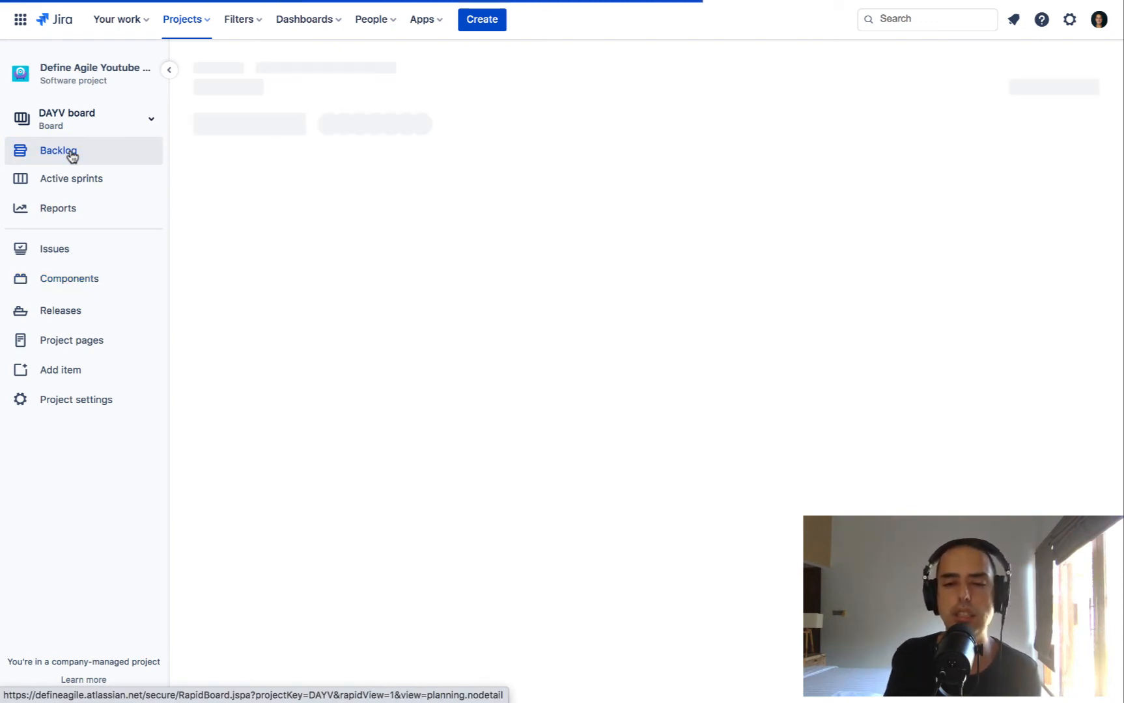
left_click(58, 151)
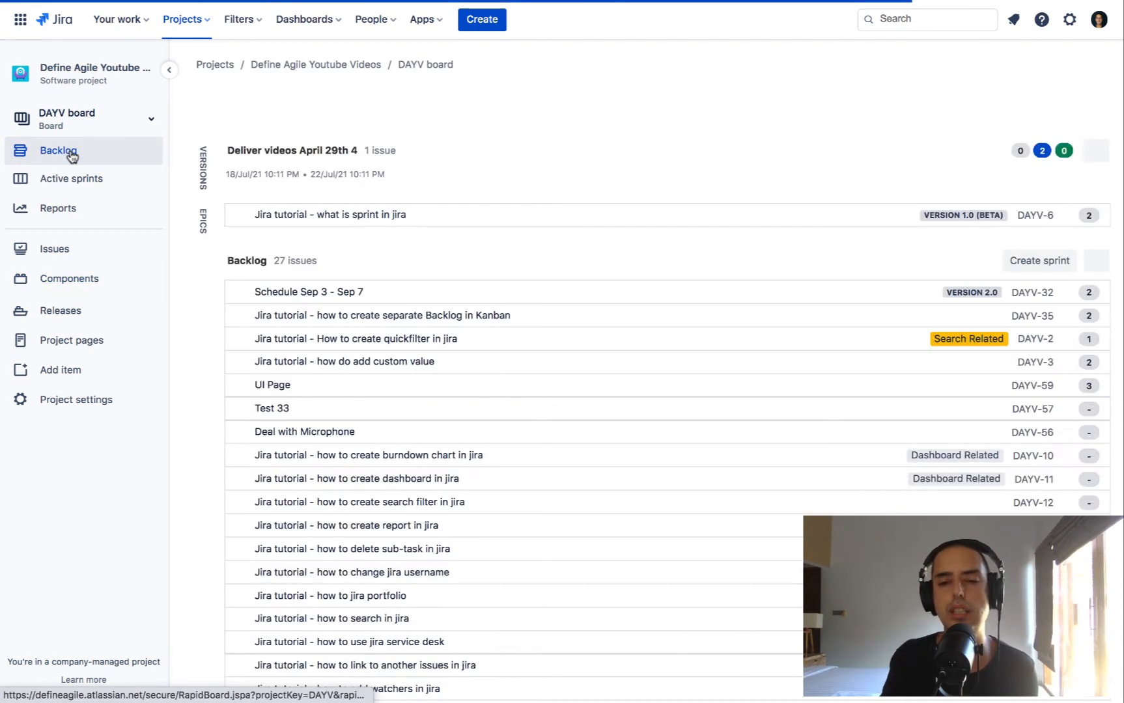
left_click(59, 151)
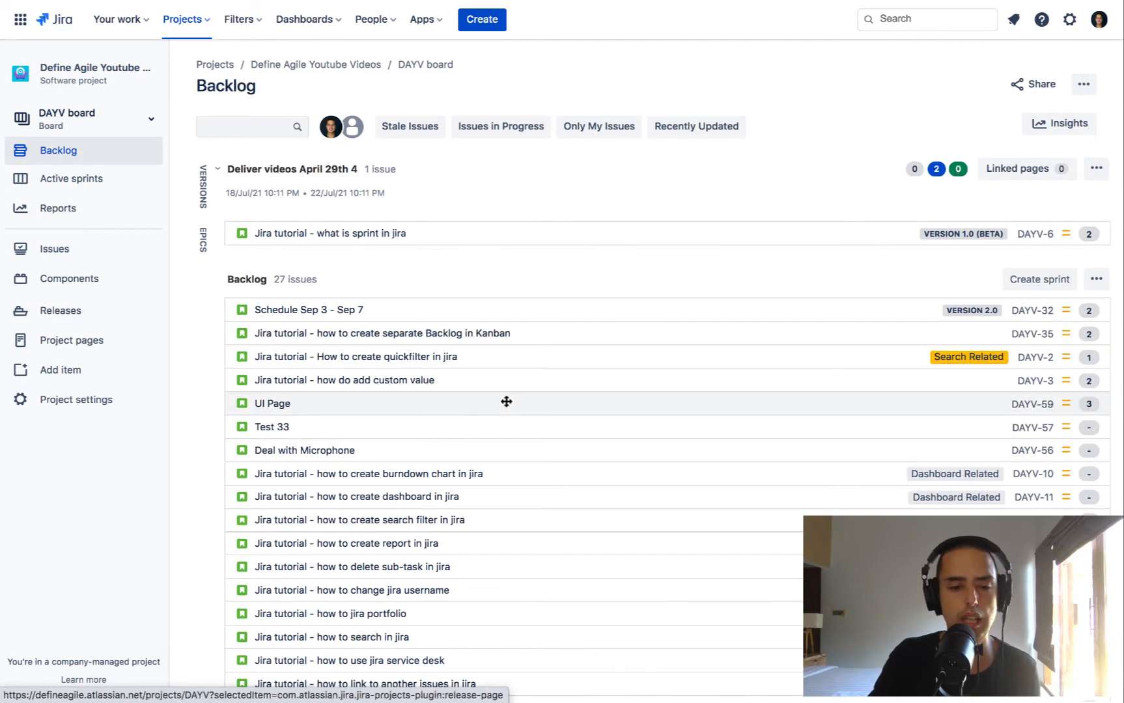
scroll("down", 3)
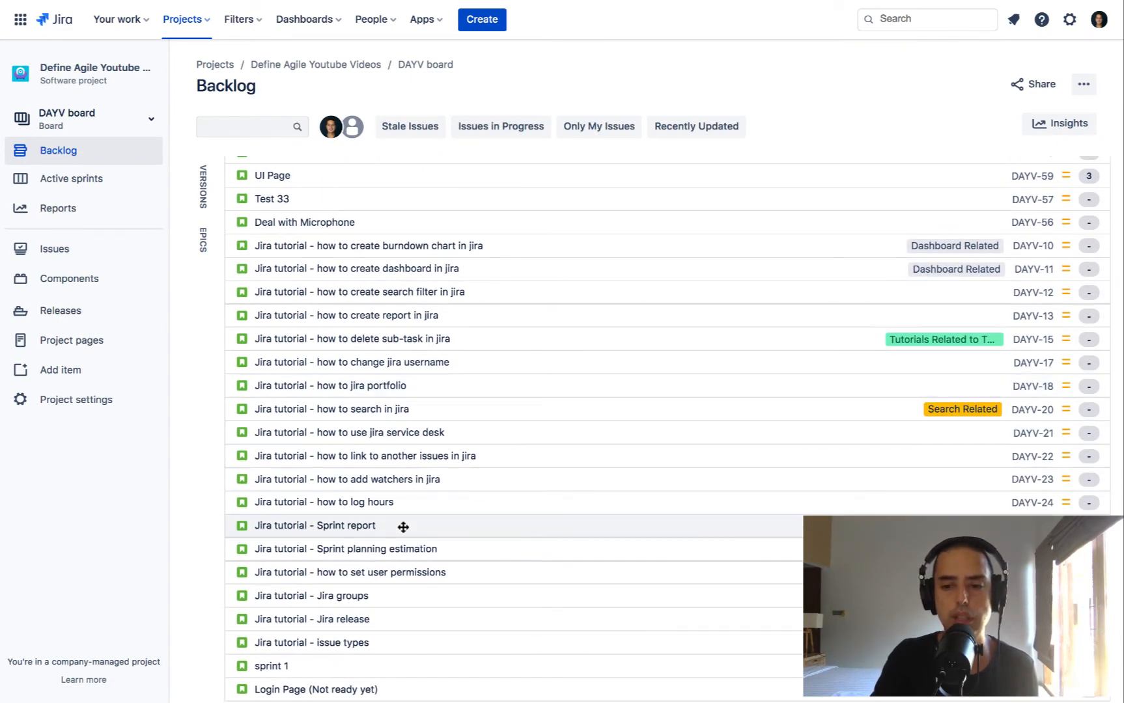
left_click(314, 524)
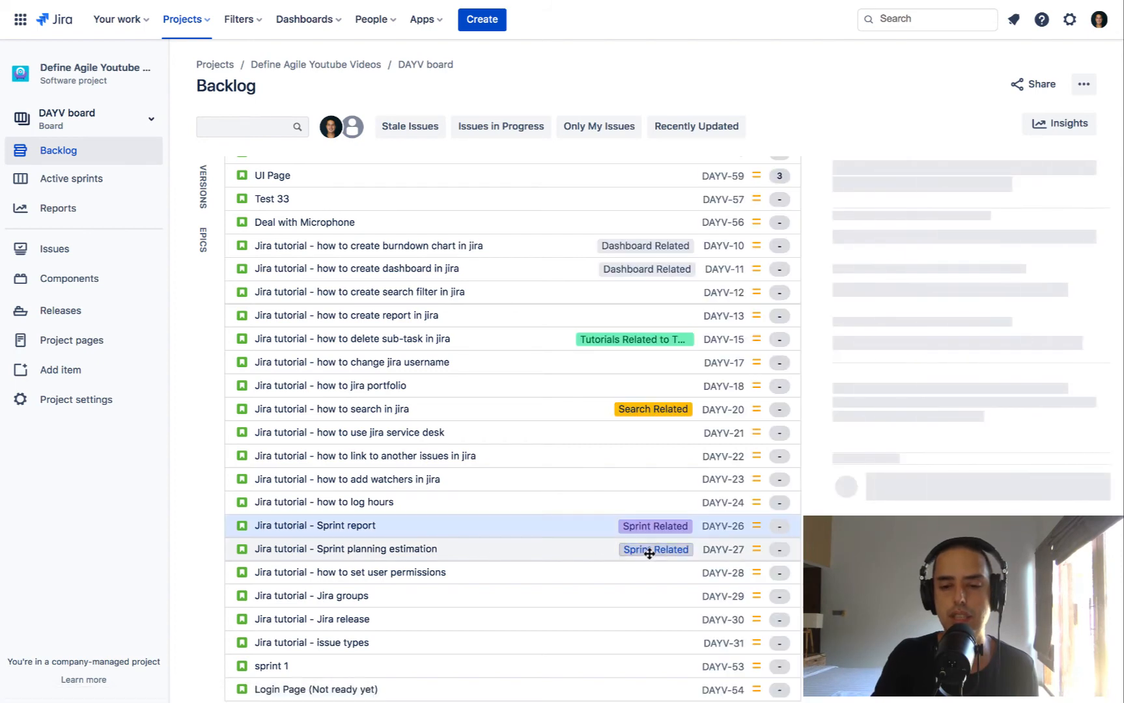
left_click(314, 525)
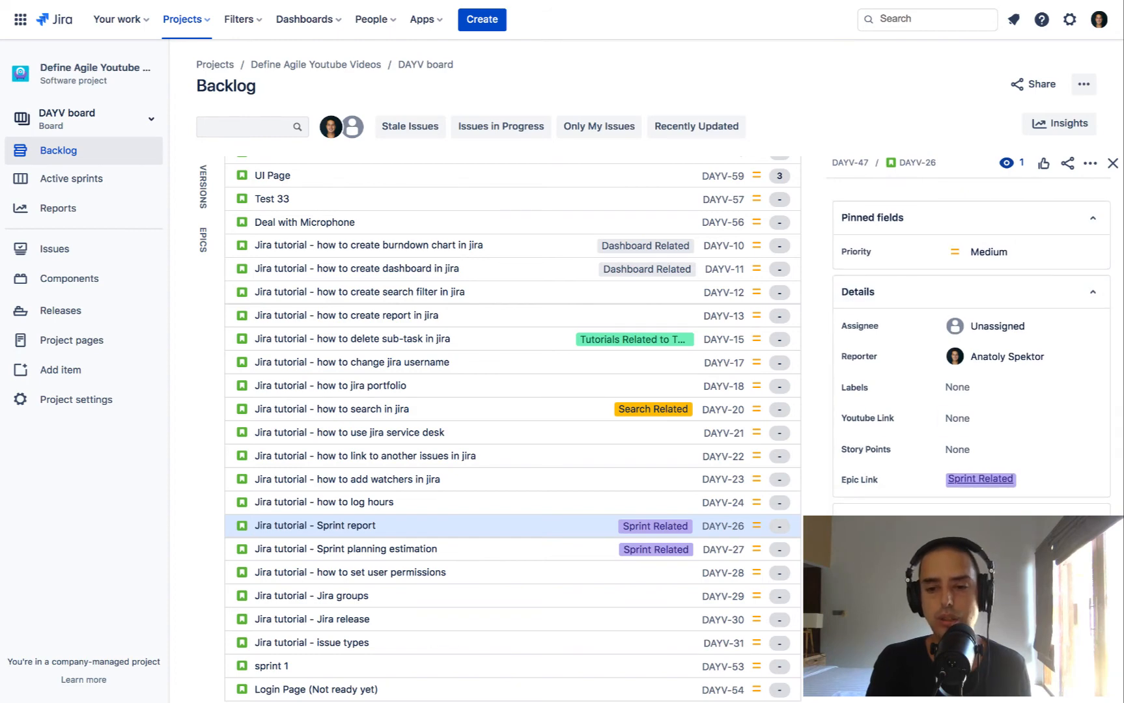
Step: Assign the Sprint Related Videos component to the Sprint report issue
scroll("down", 3)
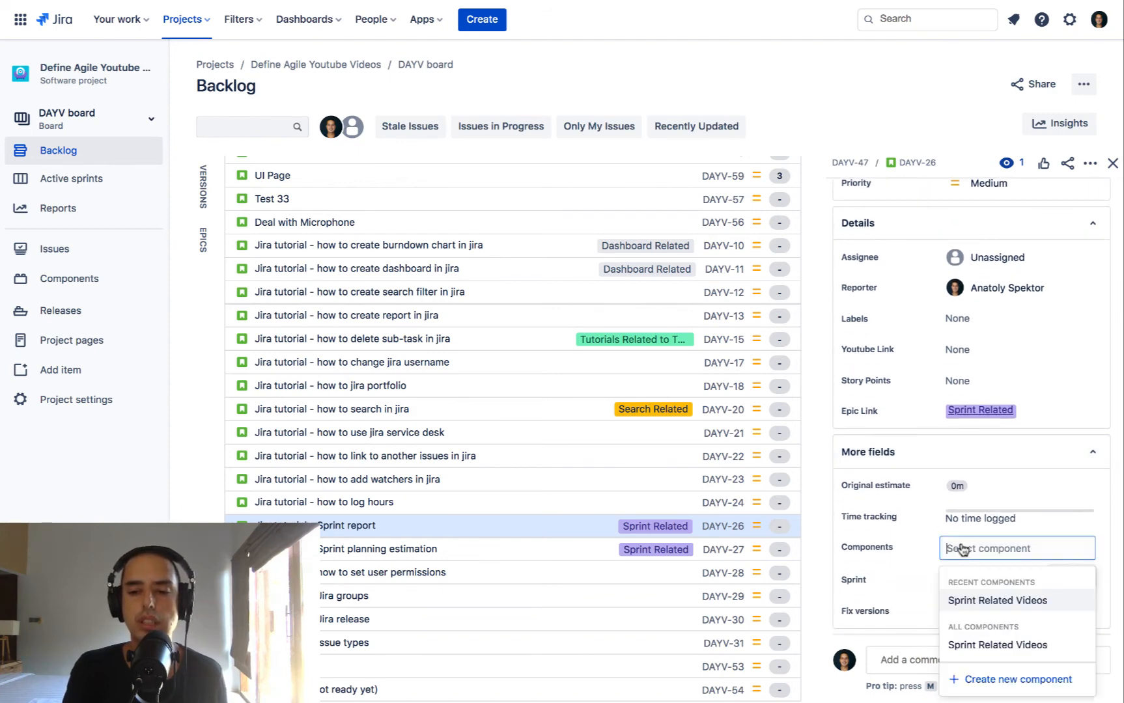
left_click(997, 600)
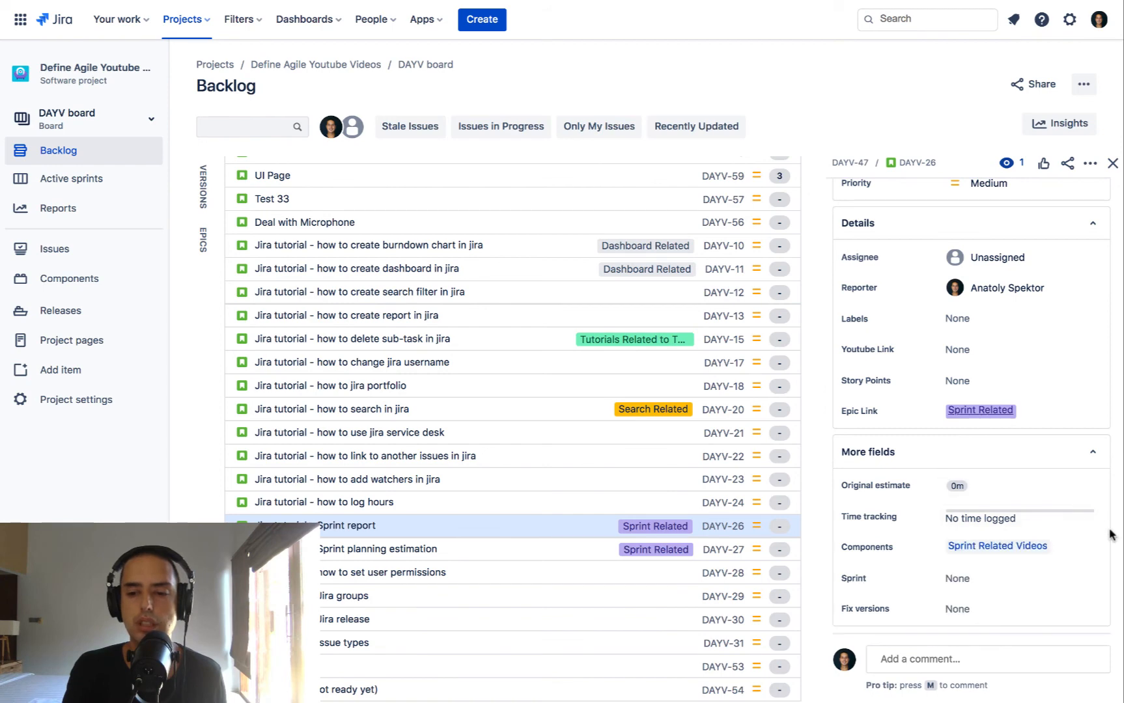
mouse_move(520, 551)
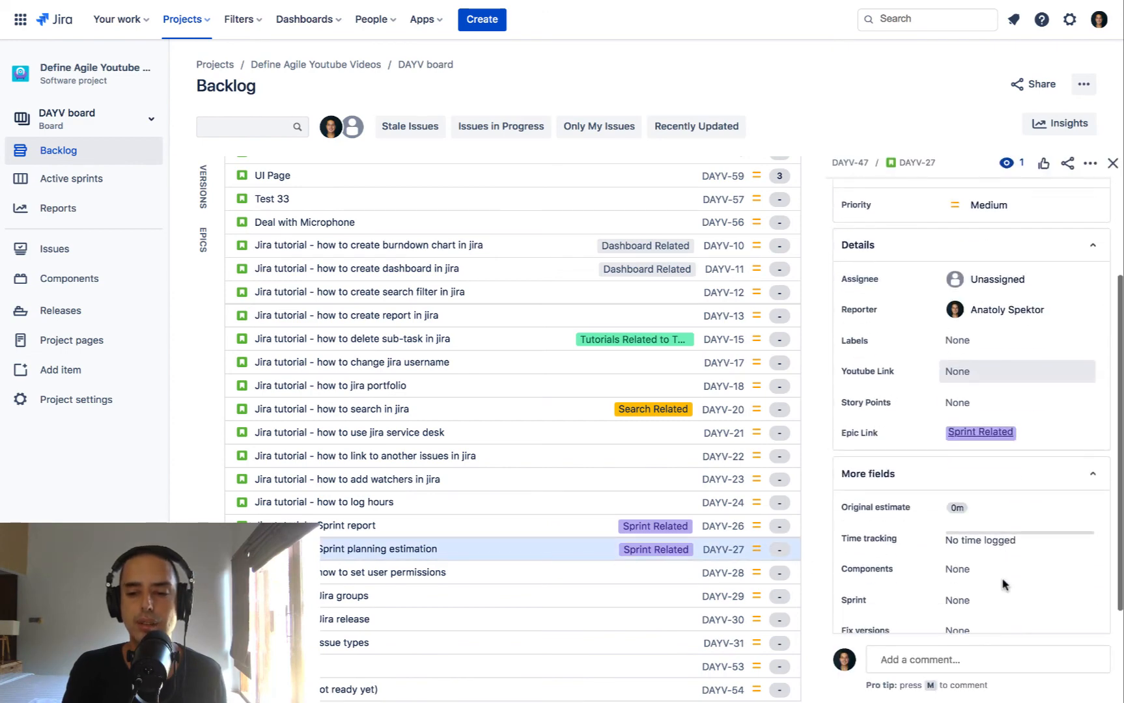
Step: Assign the Sprint Related Videos component to the Sprint planning estimation issue
scroll("down", 3)
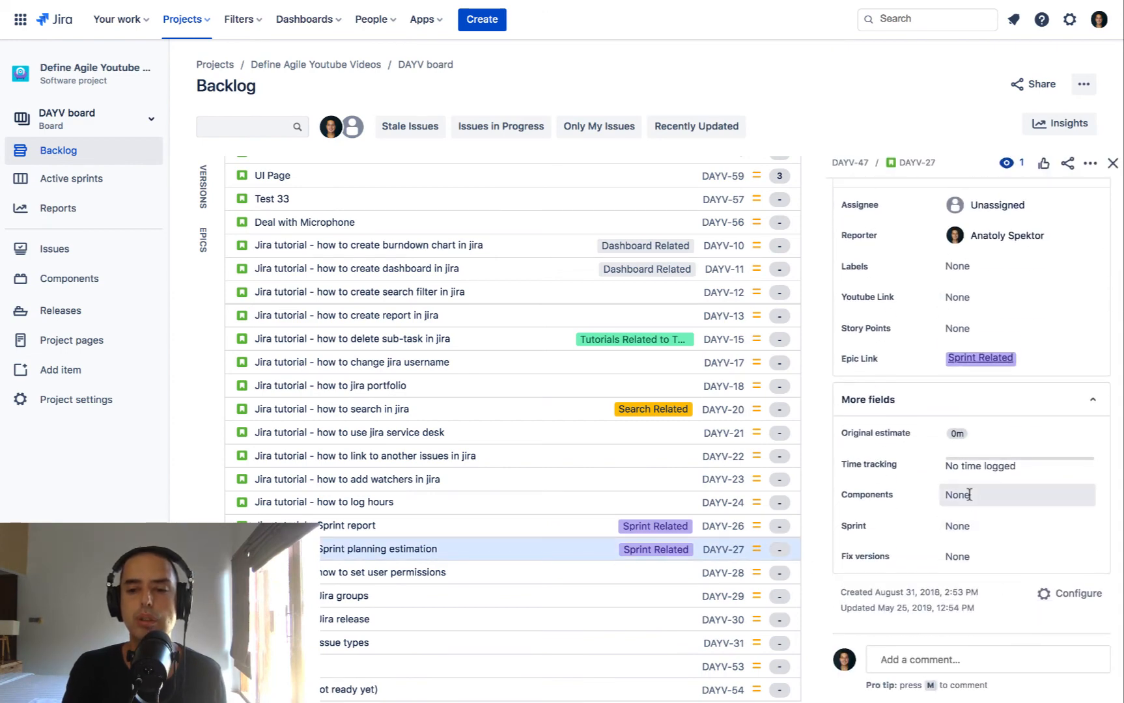
type("Sprint Related Videos")
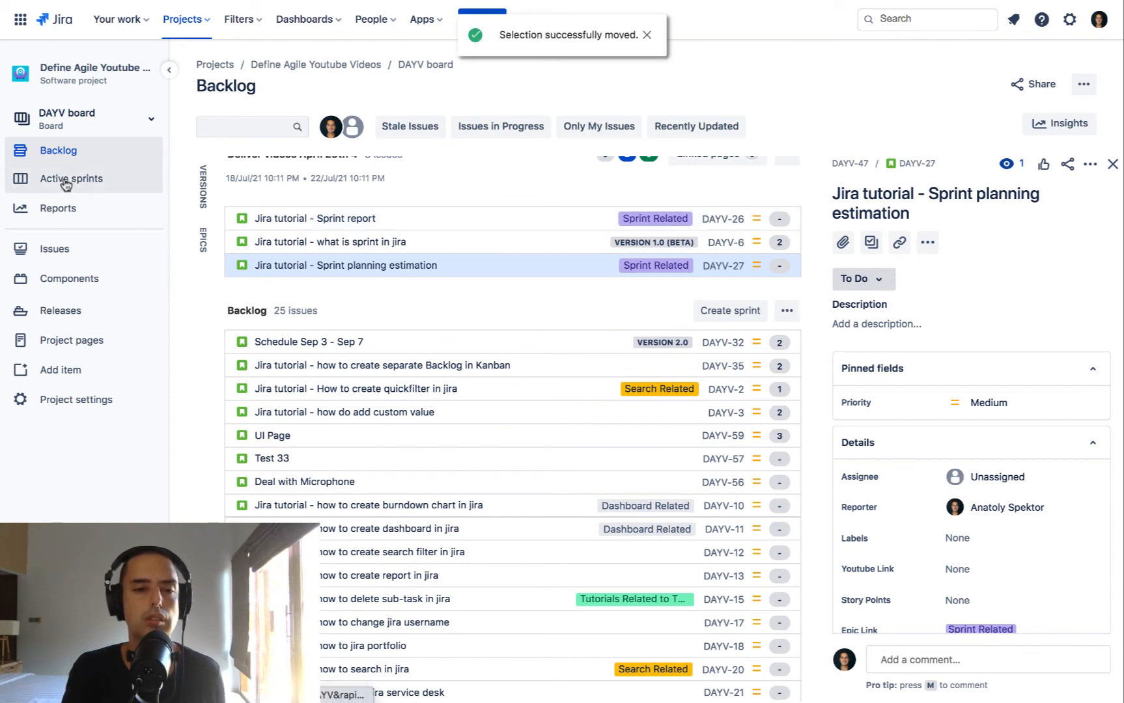
Step: Check the active sprint board, then return to the Components page showing 2 issues
left_click(71, 179)
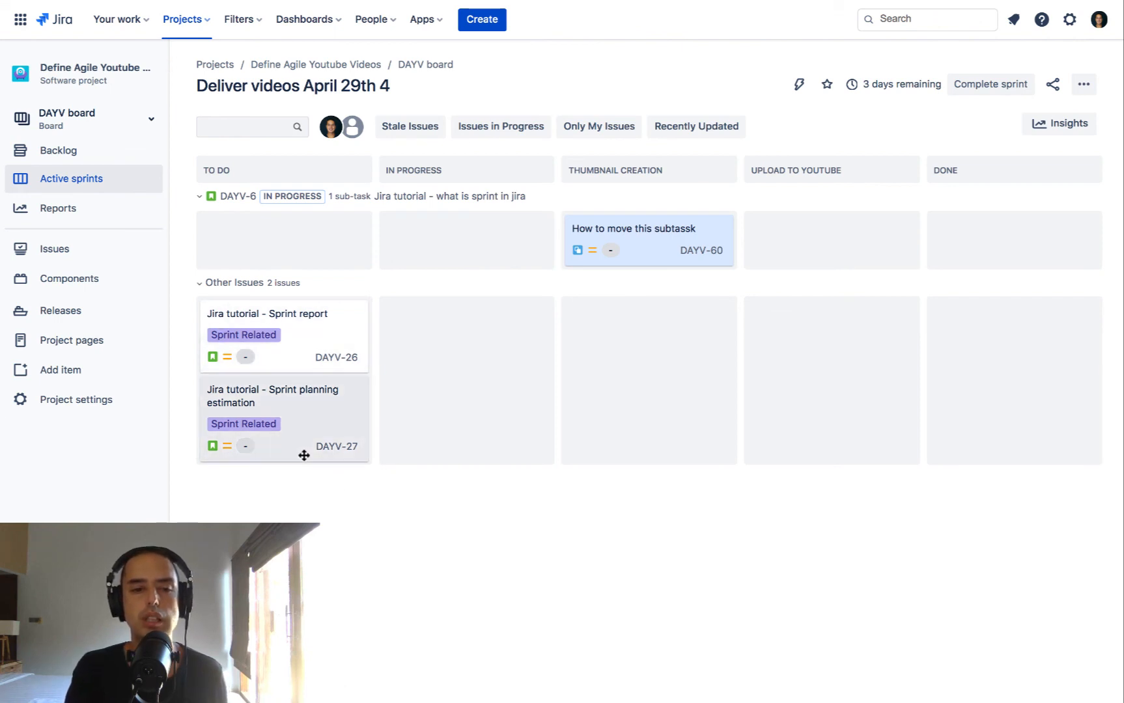
left_click(69, 279)
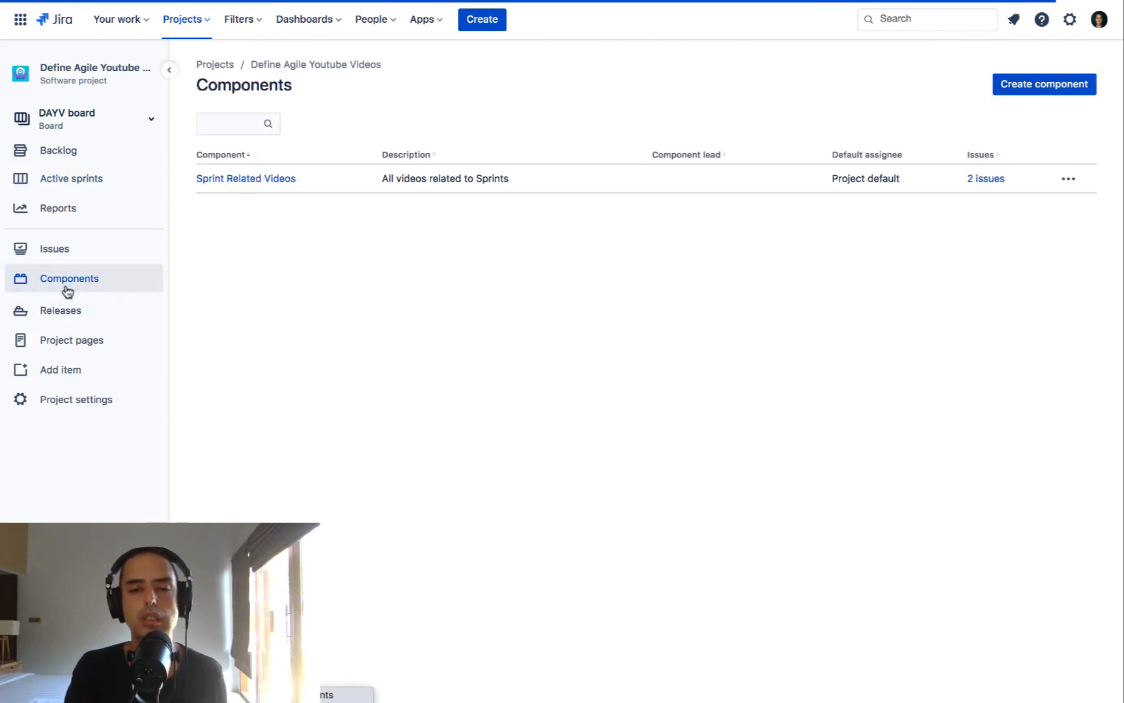
mouse_move(979, 206)
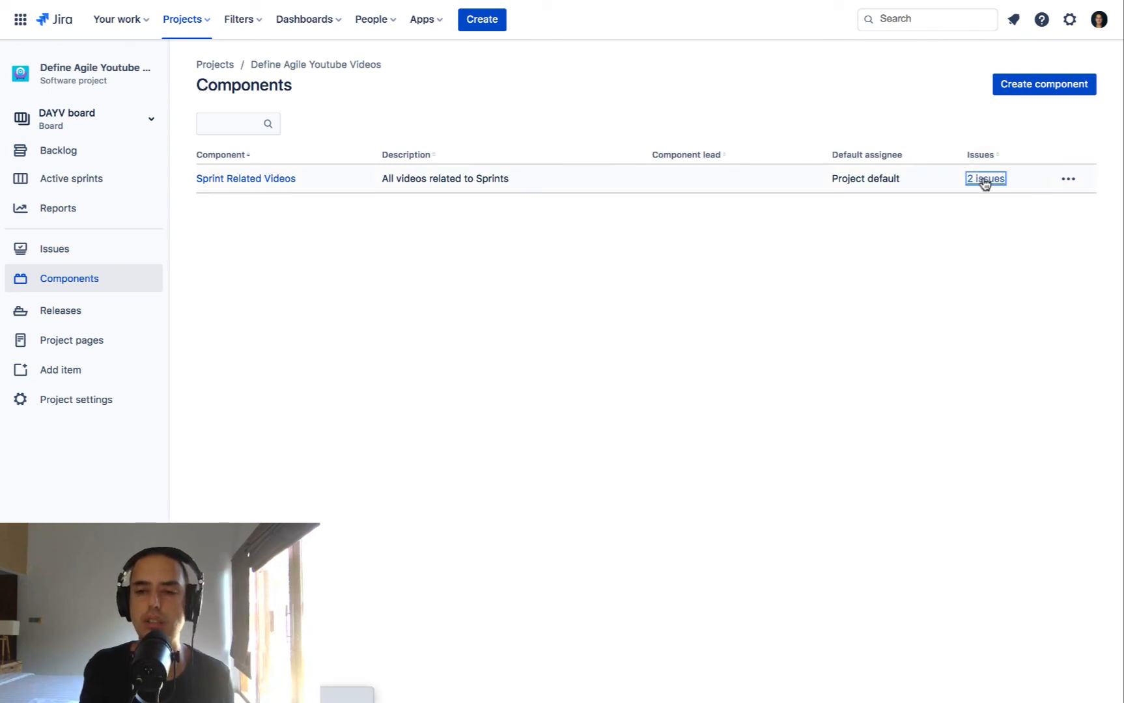
Step: List the component's 2 issues and view DAYV-27 Sprint planning estimation's details
left_click(984, 178)
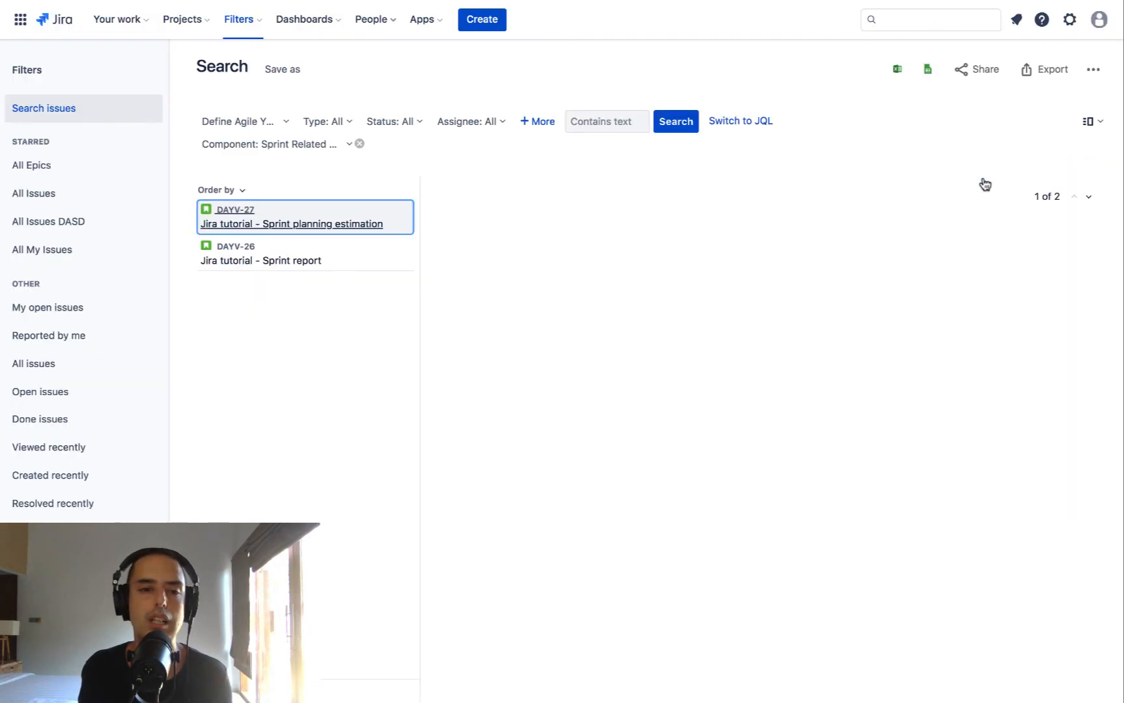
left_click(290, 224)
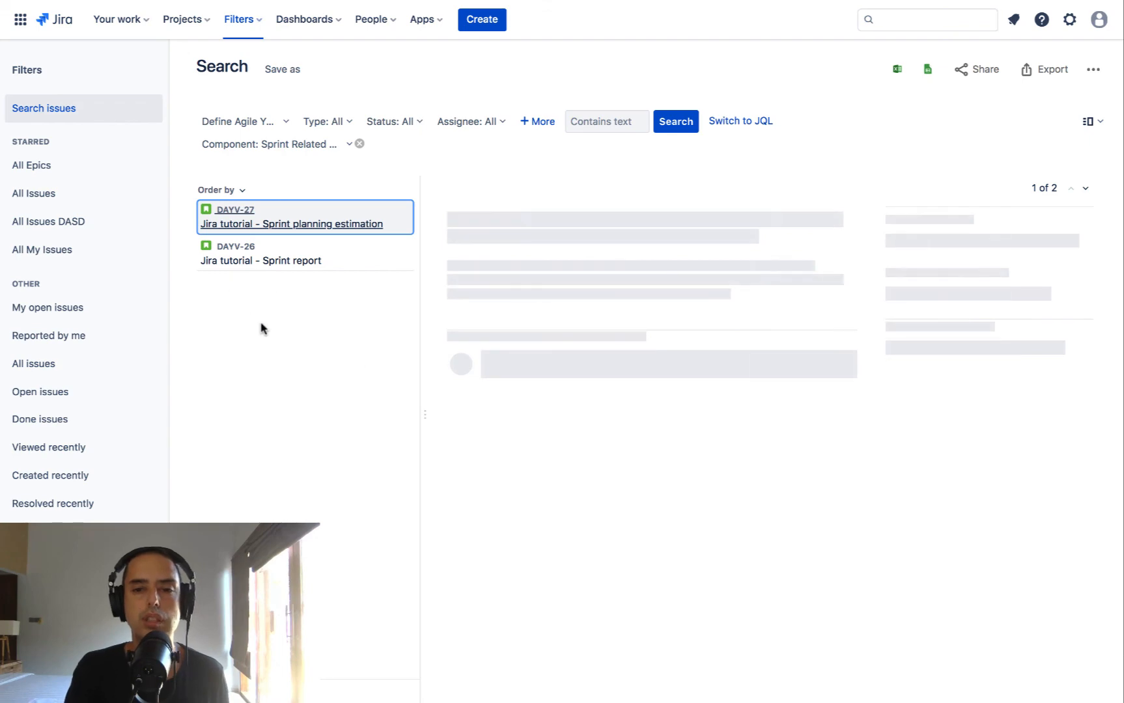
left_click(290, 223)
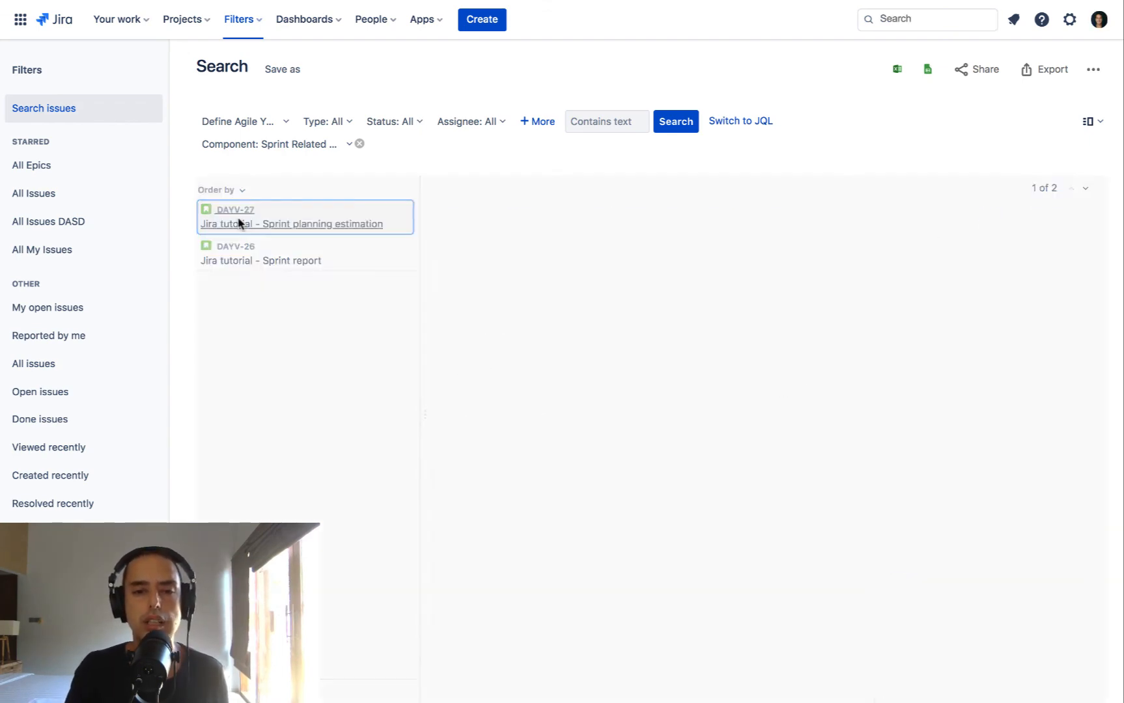
left_click(291, 223)
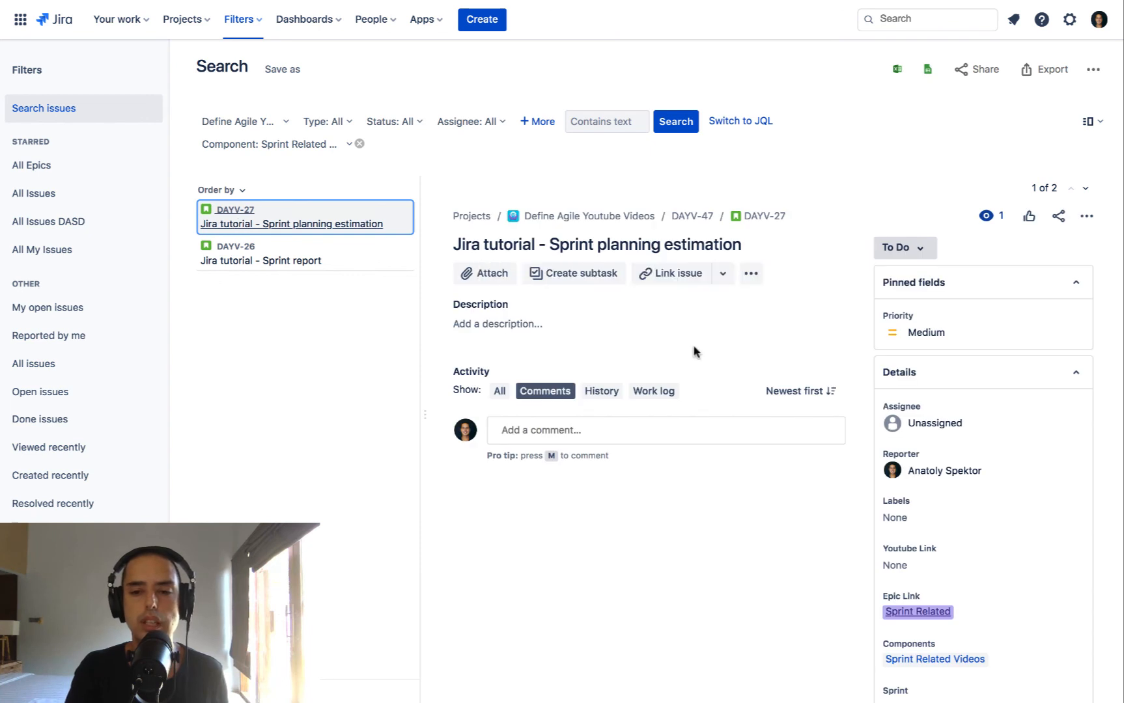
scroll("down", 3)
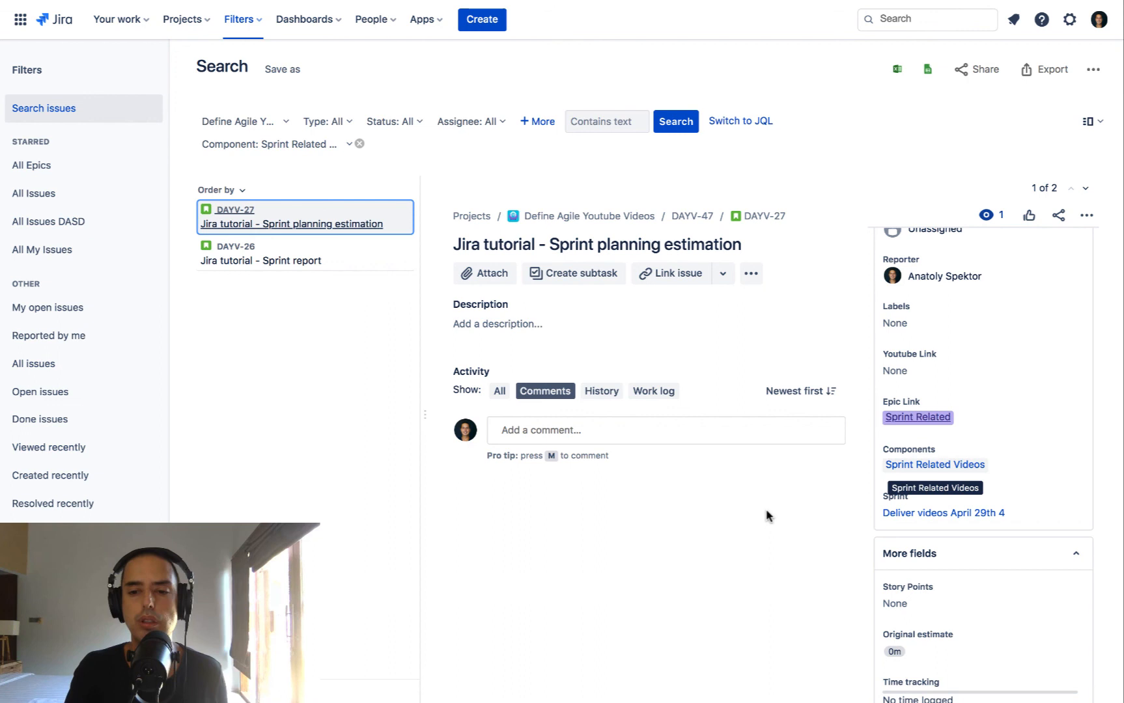
mouse_move(792, 515)
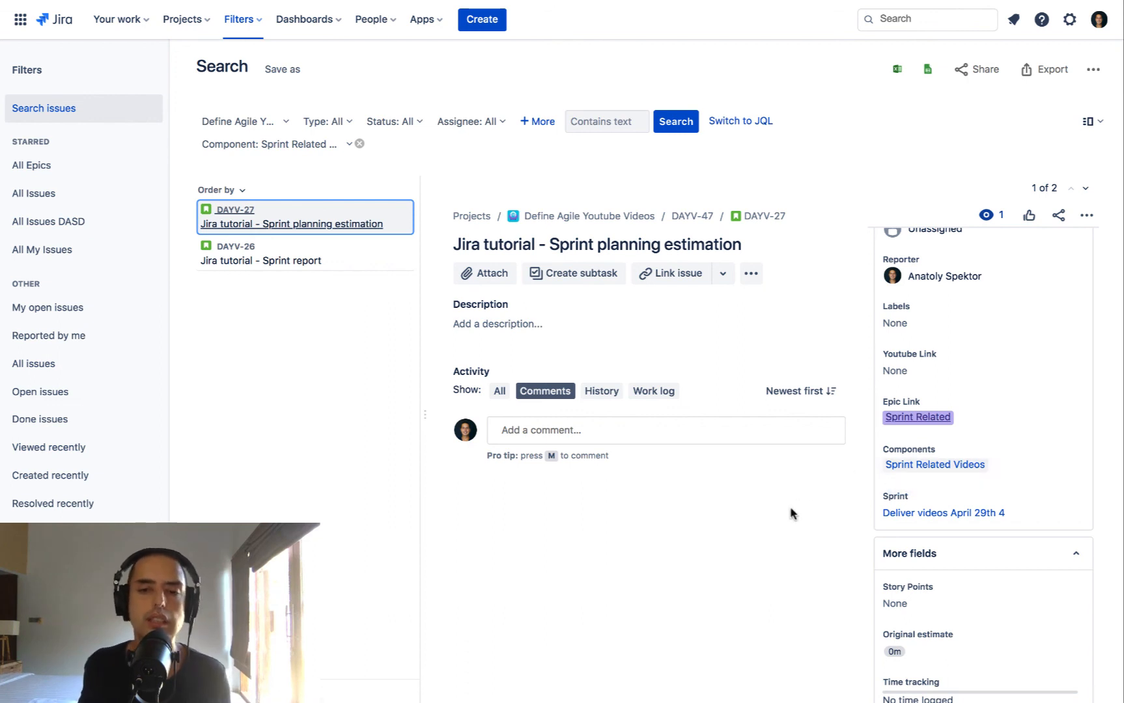